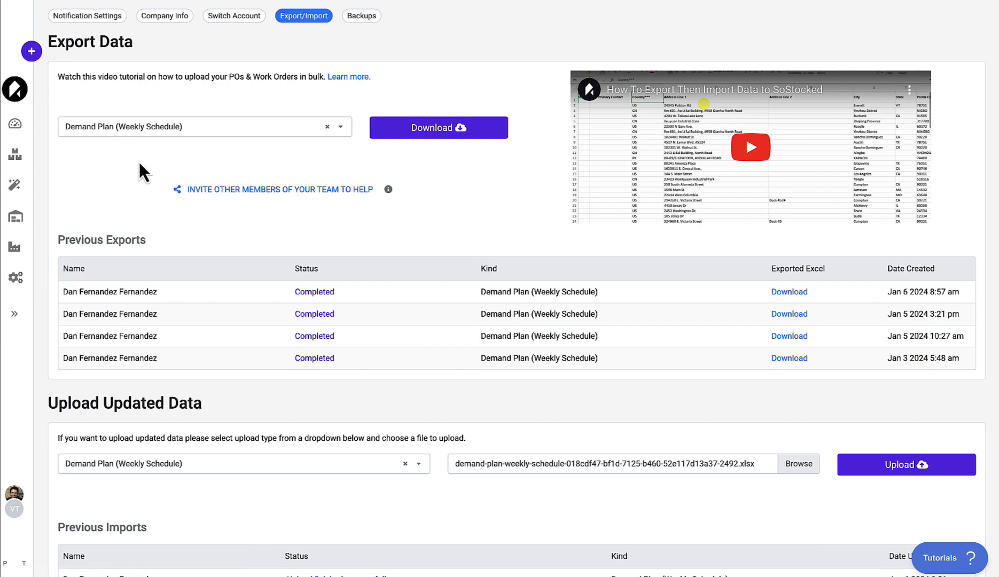
# Step: Keep Demand Plan (Weekly Schedule) as export type and review the Marketplace/Region columns
pyautogui.click(204, 127)
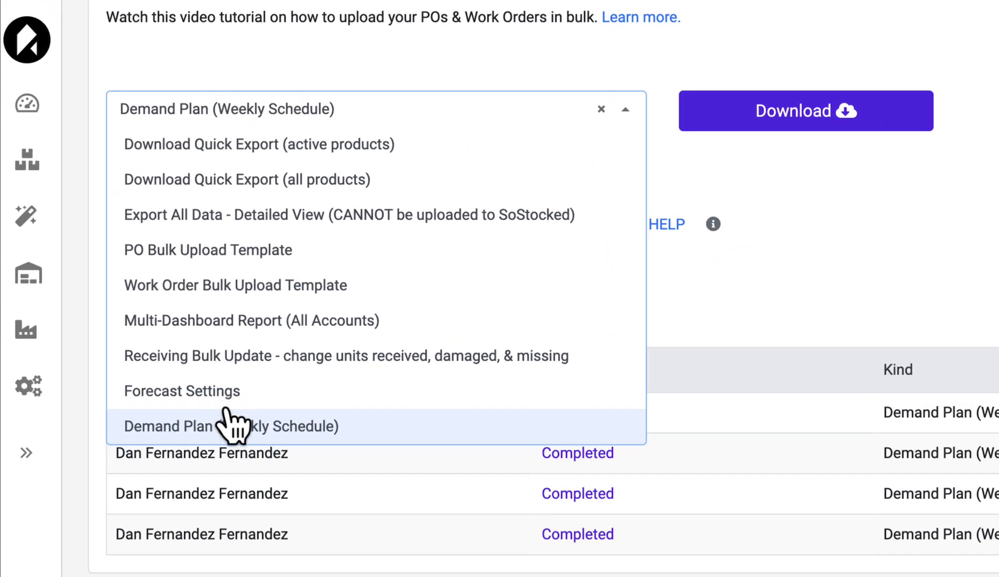
pyautogui.click(227, 426)
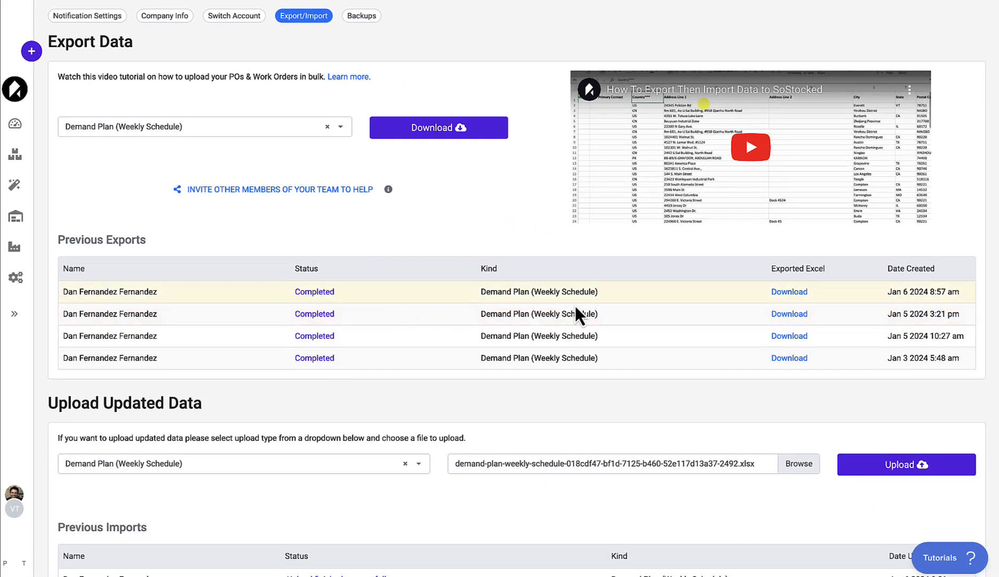
pyautogui.moveTo(697, 304)
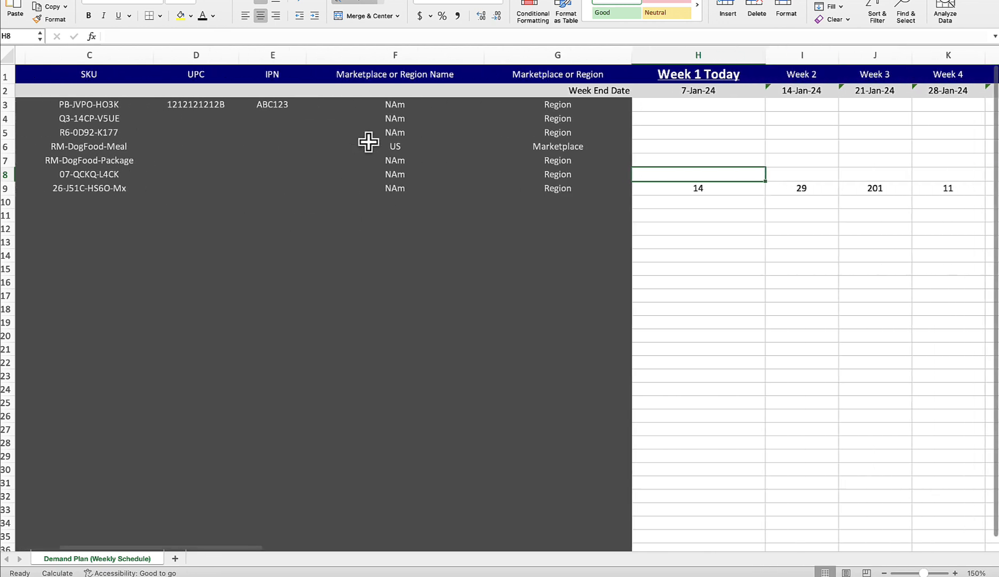
pyautogui.hscroll(3)
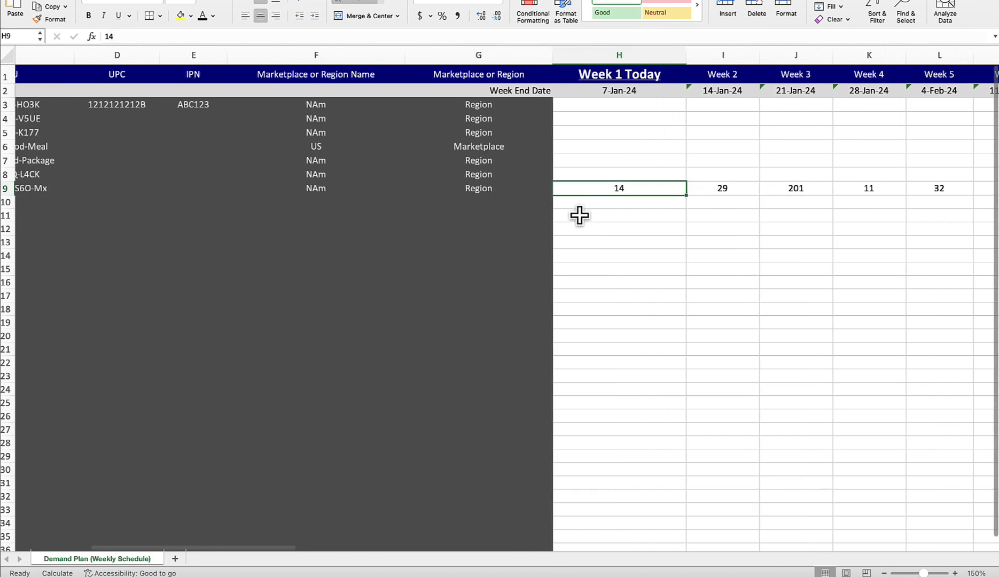
pyautogui.click(315, 54)
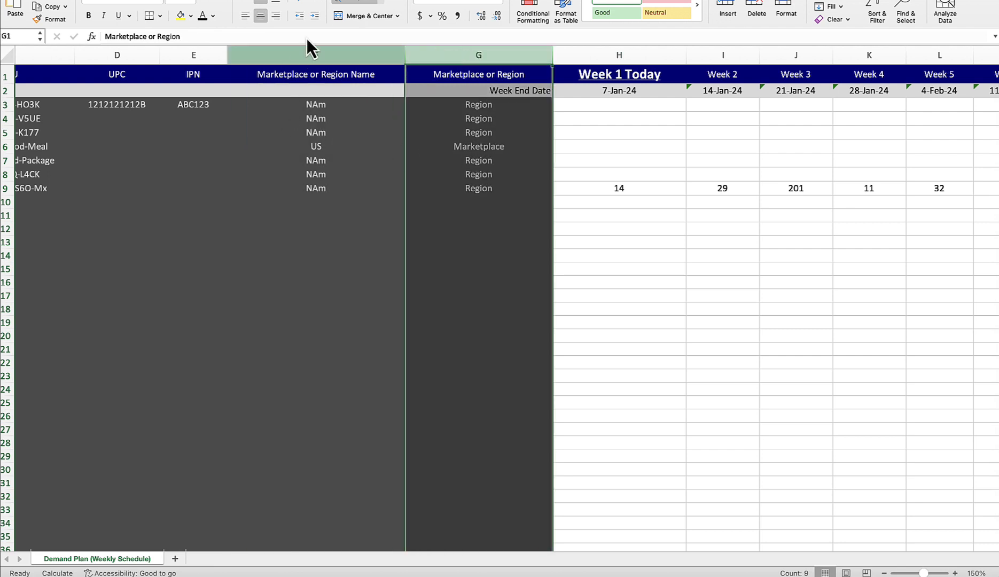
pyautogui.click(479, 160)
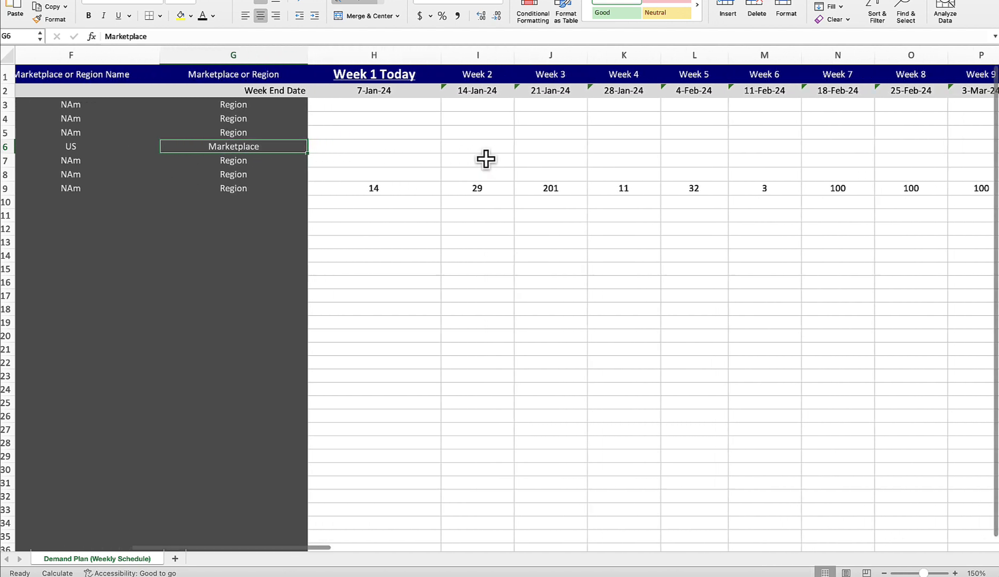
pyautogui.hscroll(3)
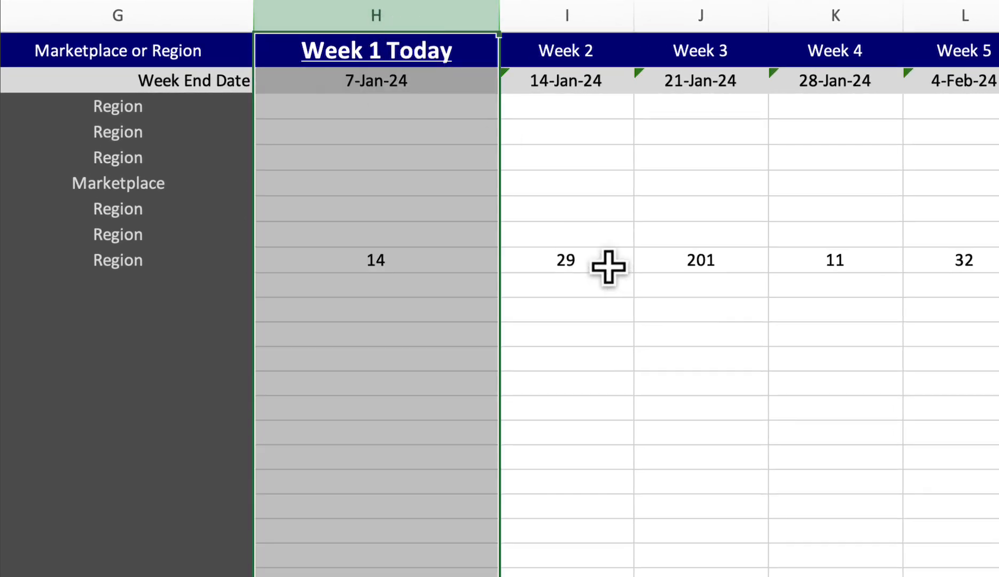
pyautogui.moveTo(607, 266)
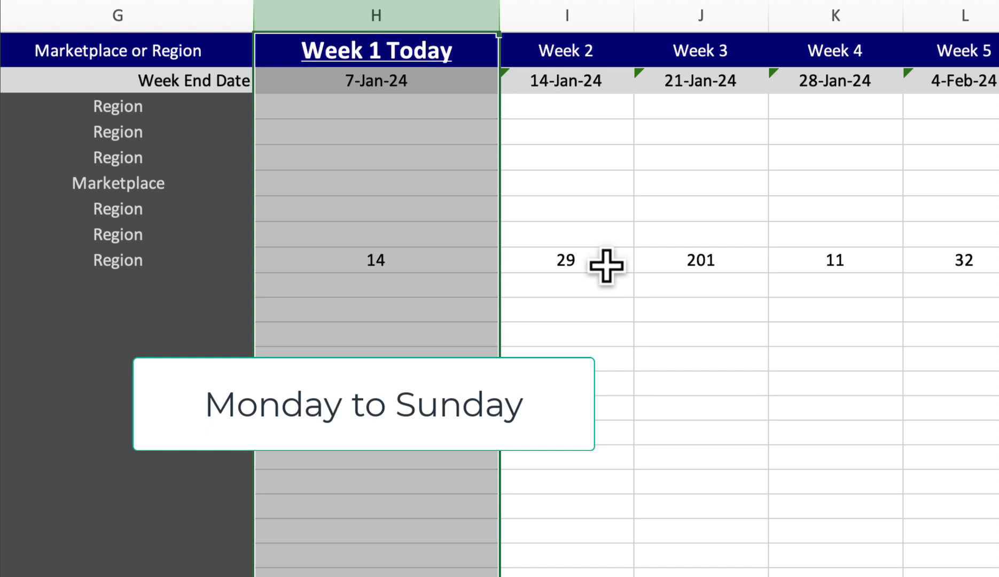
# Step: Review the week headers, end dates and quantities 14 and 29, abandoning a trial date edit in H2
pyautogui.click(564, 188)
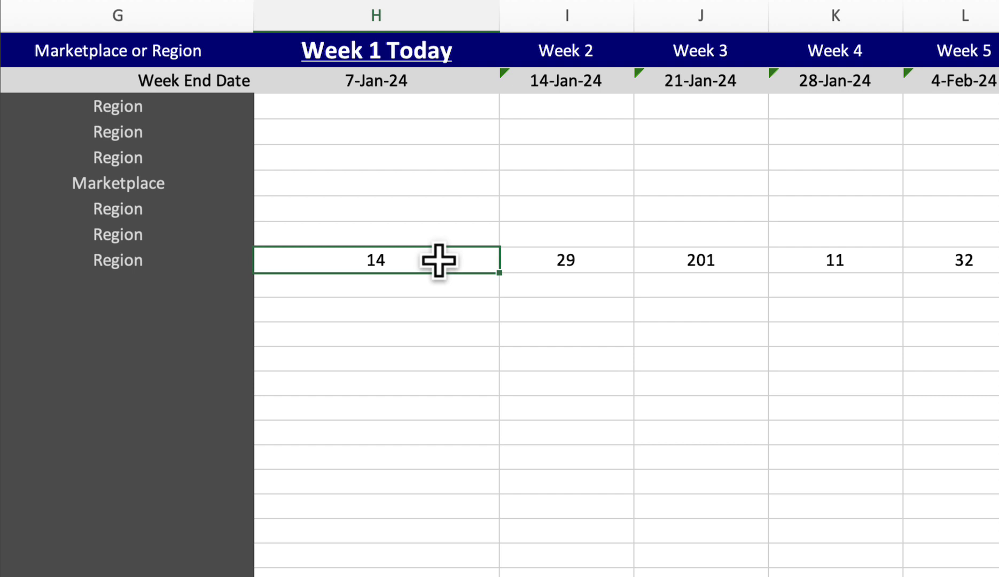
pyautogui.click(564, 260)
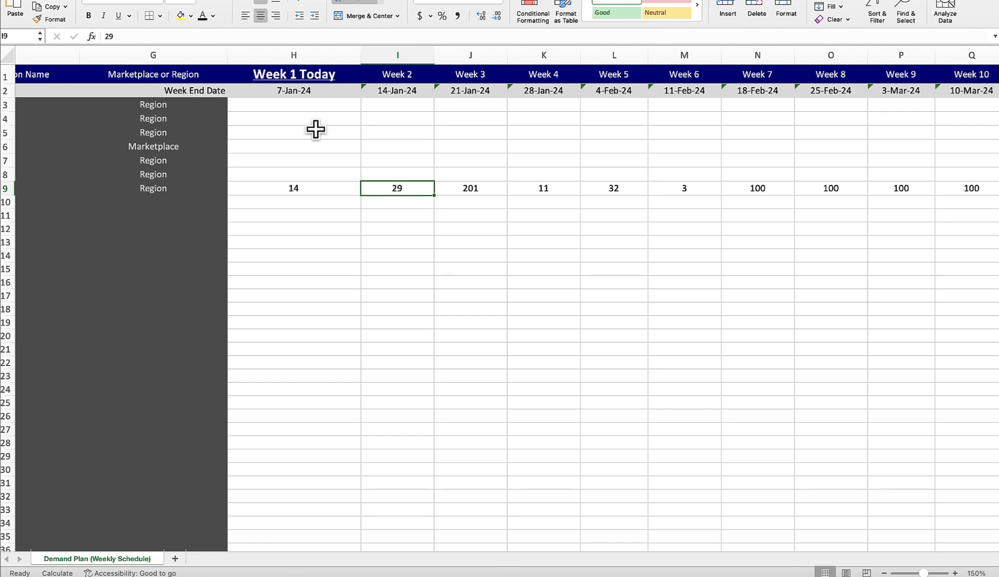
pyautogui.click(396, 54)
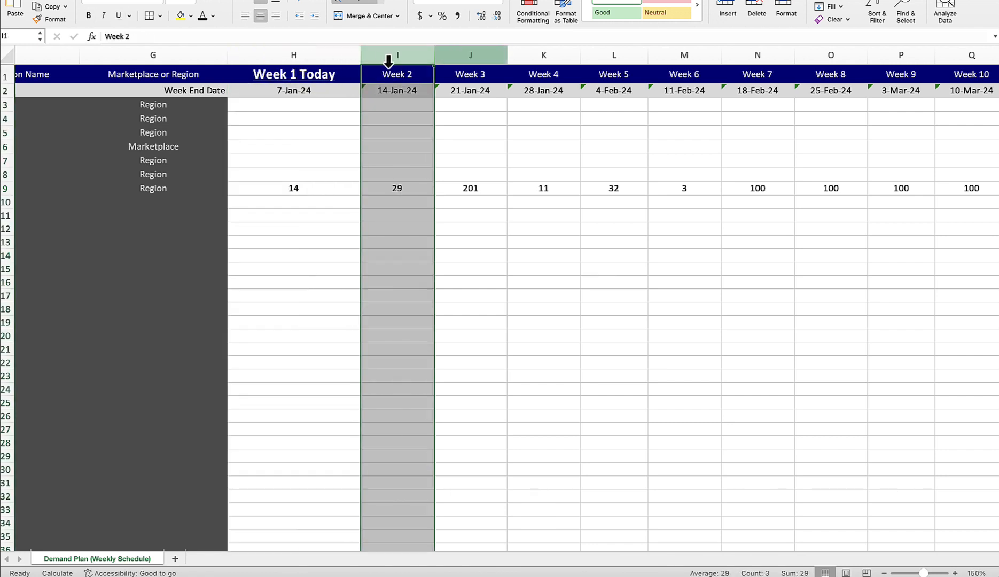
pyautogui.click(470, 54)
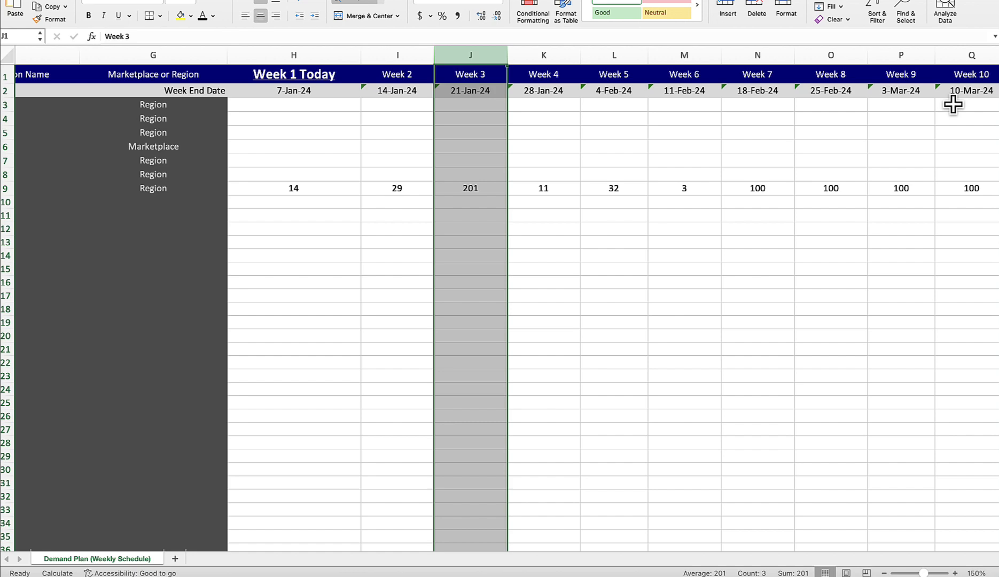
pyautogui.click(294, 90)
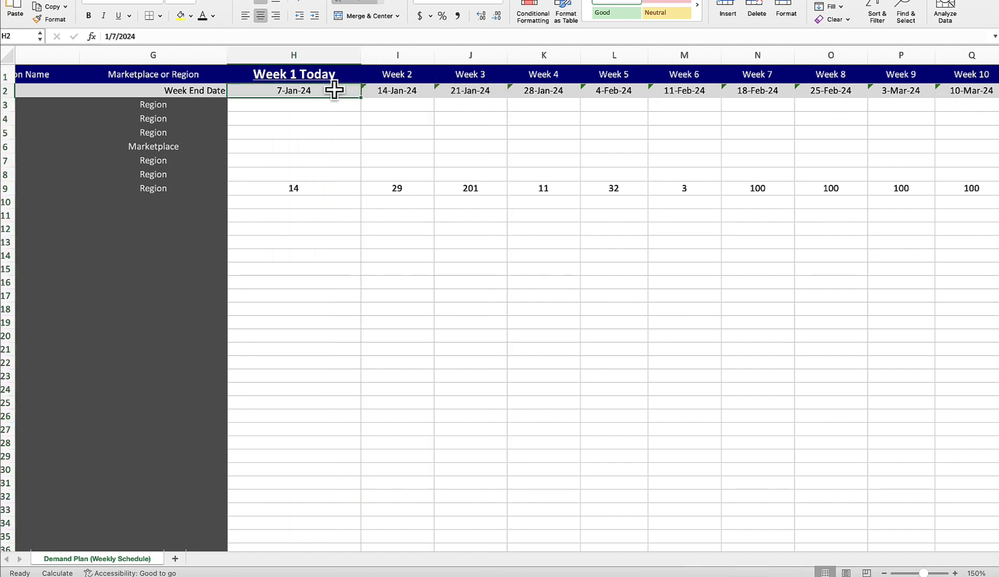
pyautogui.click(470, 91)
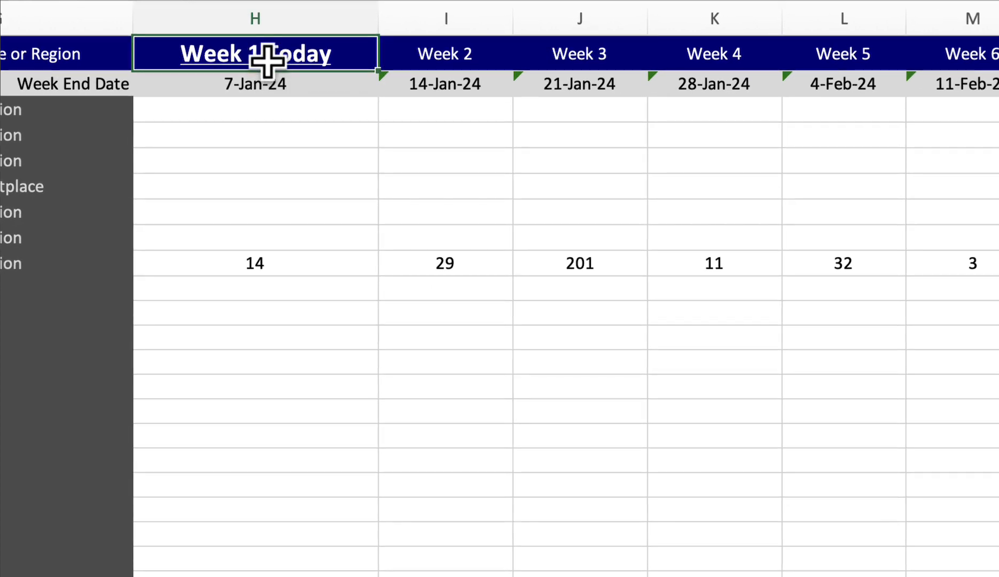
pyautogui.moveTo(300, 61)
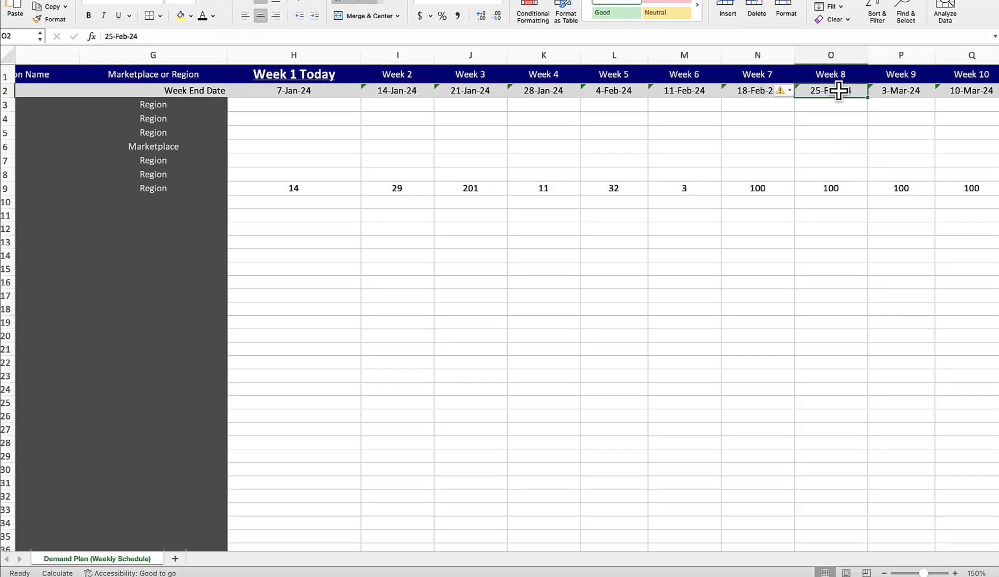
pyautogui.click(831, 54)
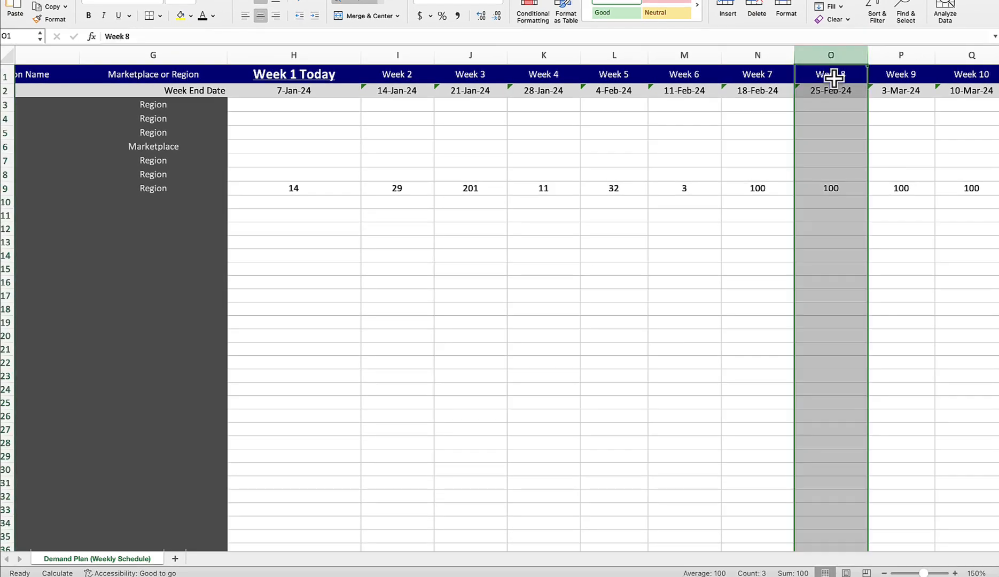
pyautogui.click(292, 55)
pyautogui.write('1/7/2025')
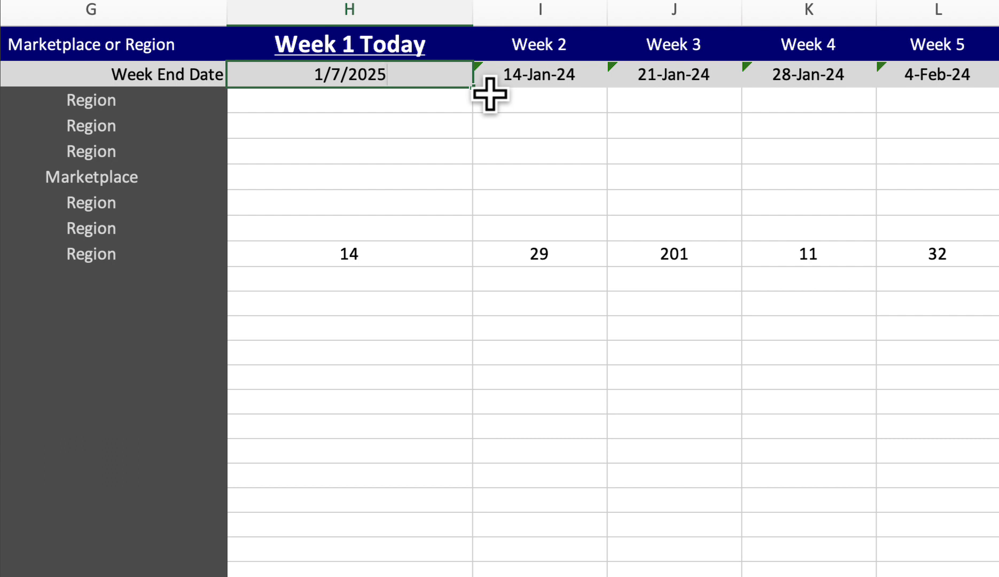
pyautogui.moveTo(436, 124)
pyautogui.write('6')
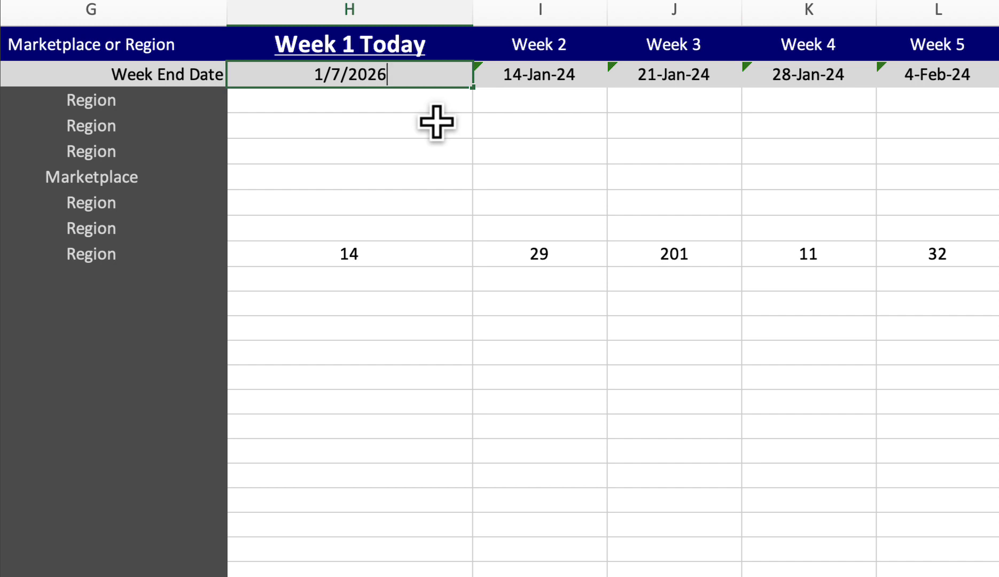
pyautogui.press('Backspace')
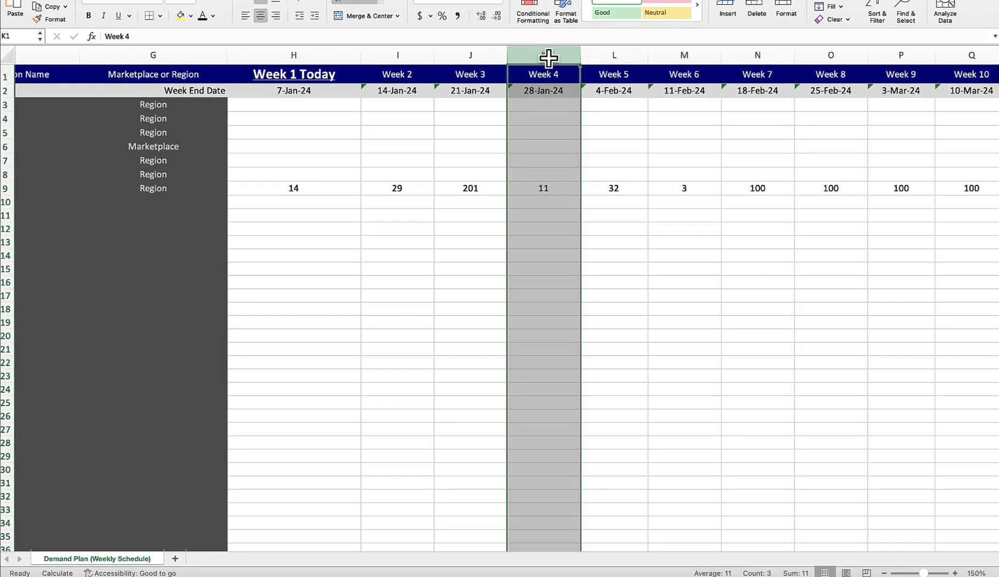
pyautogui.moveTo(528, 163)
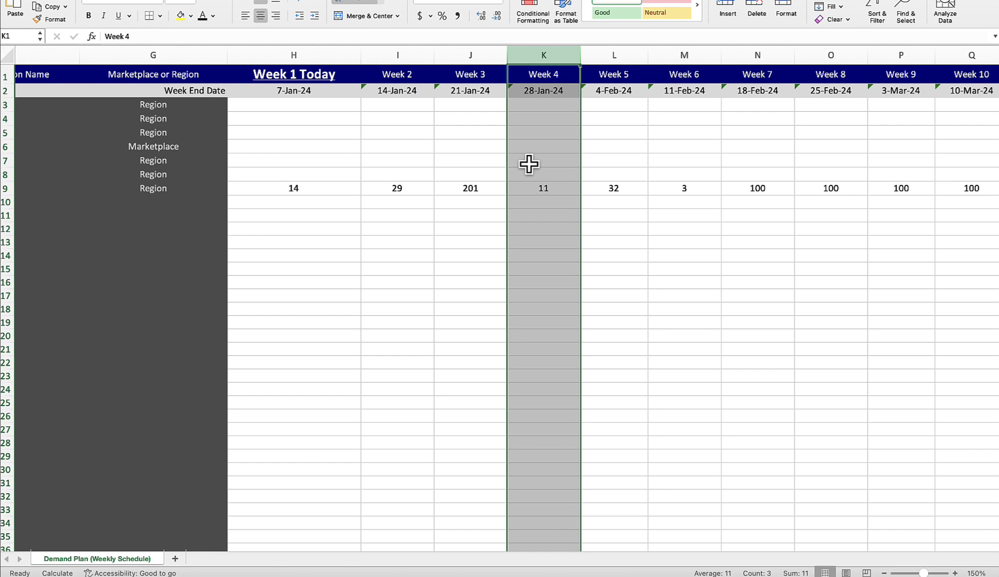
# Step: Delete the other product rows, leaving Stainless Cooking Pan with Week 1 demand 14
pyautogui.click(683, 255)
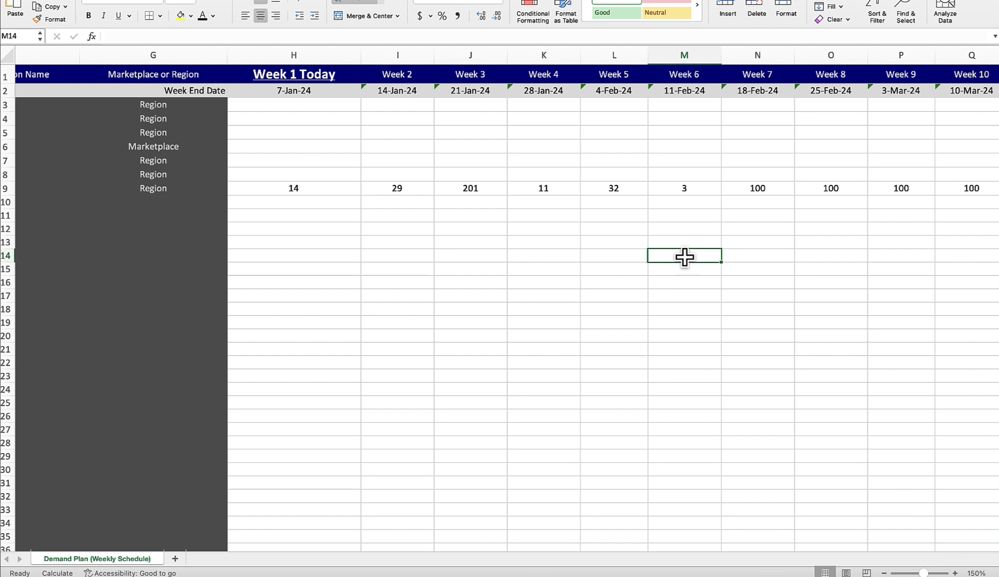
pyautogui.click(470, 132)
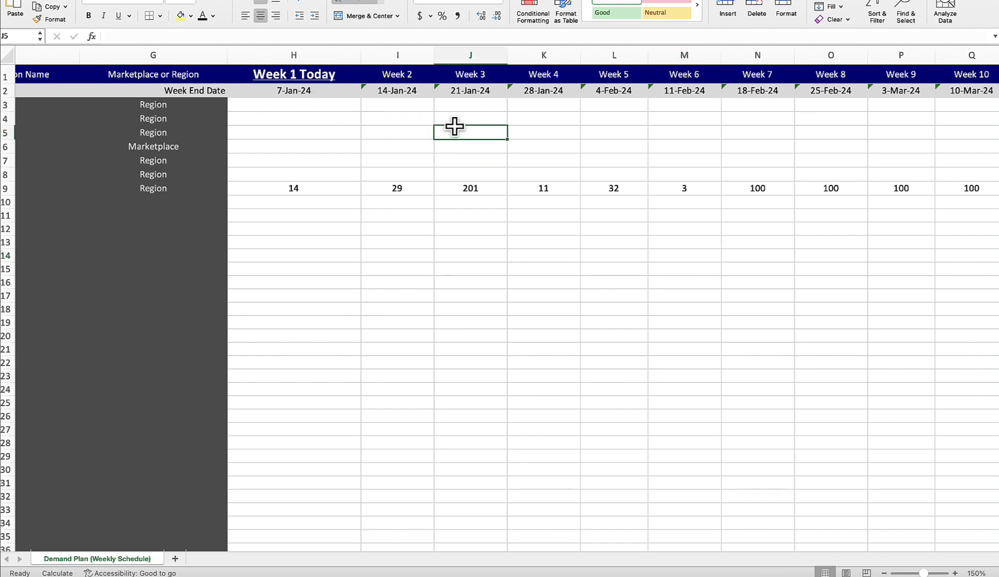
pyautogui.moveTo(384, 162)
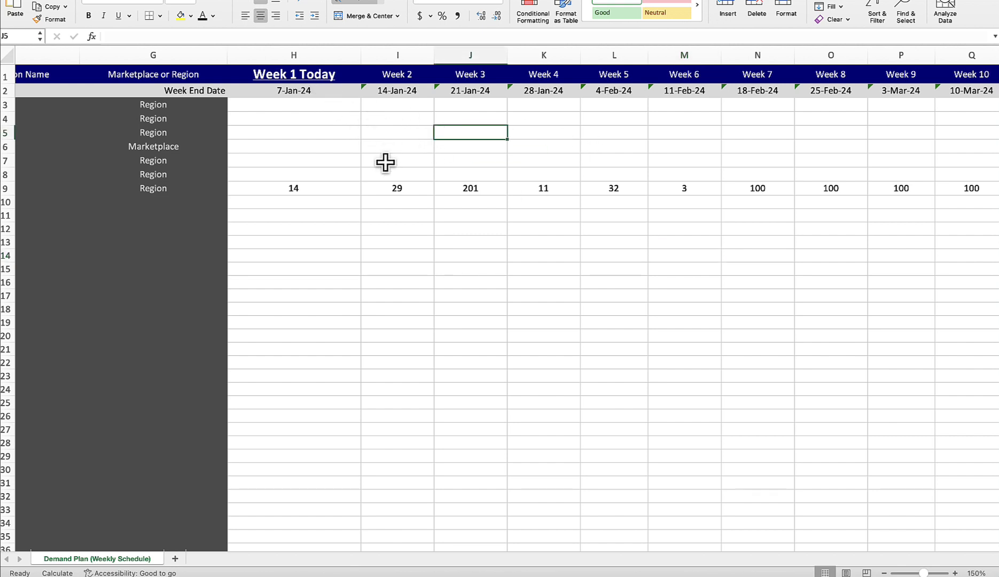
pyautogui.click(293, 188)
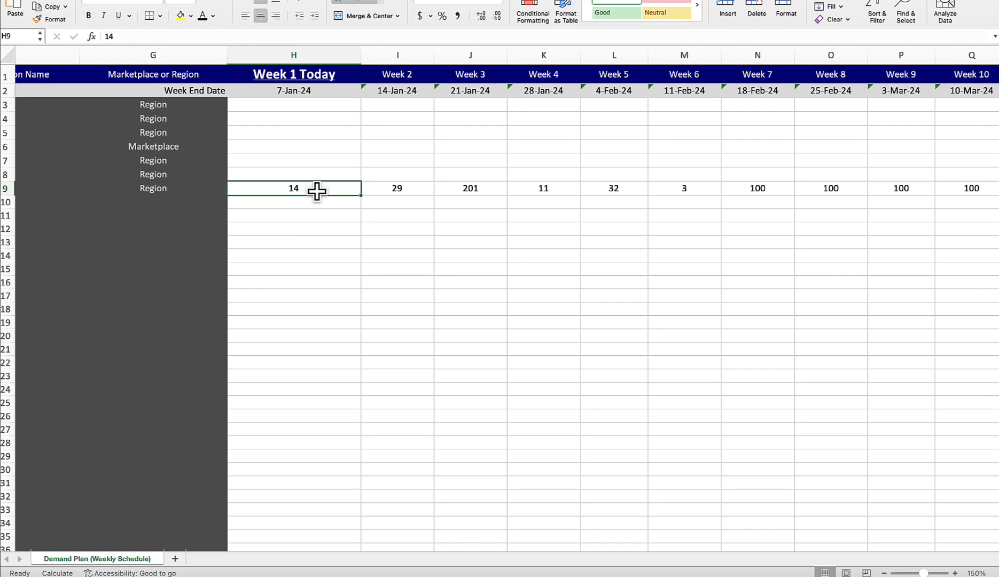
pyautogui.moveTo(312, 188)
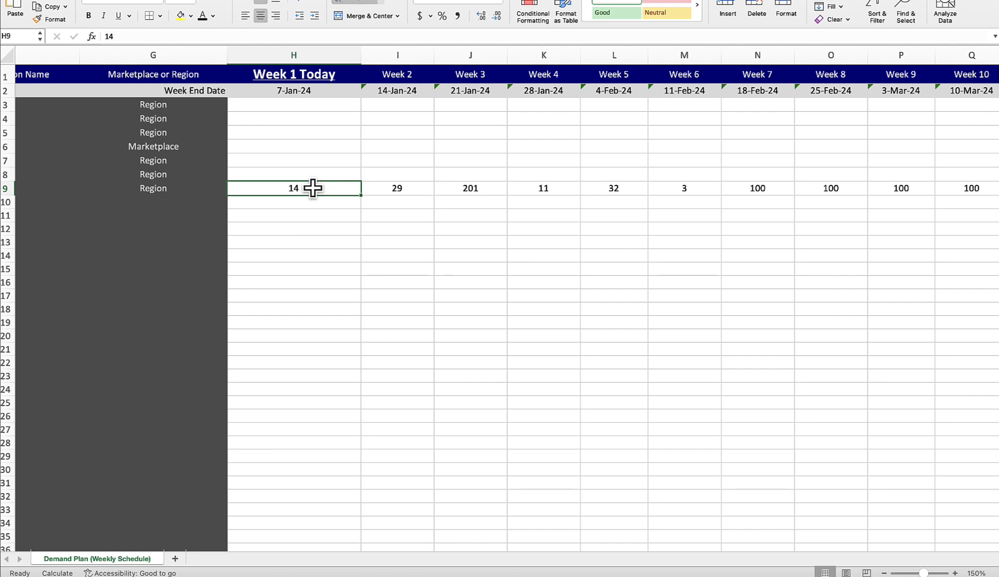
pyautogui.moveTo(309, 205)
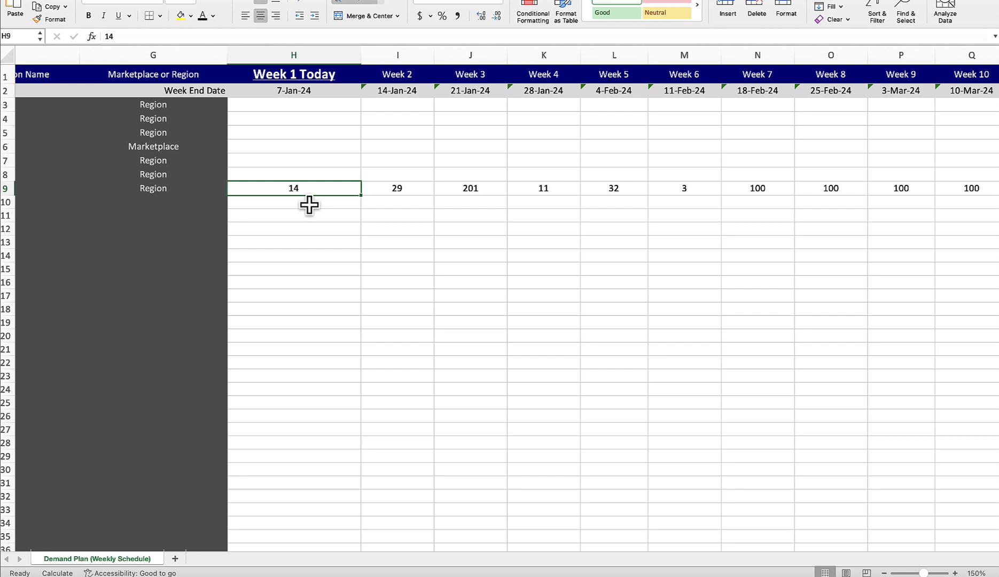
pyautogui.moveTo(309, 212)
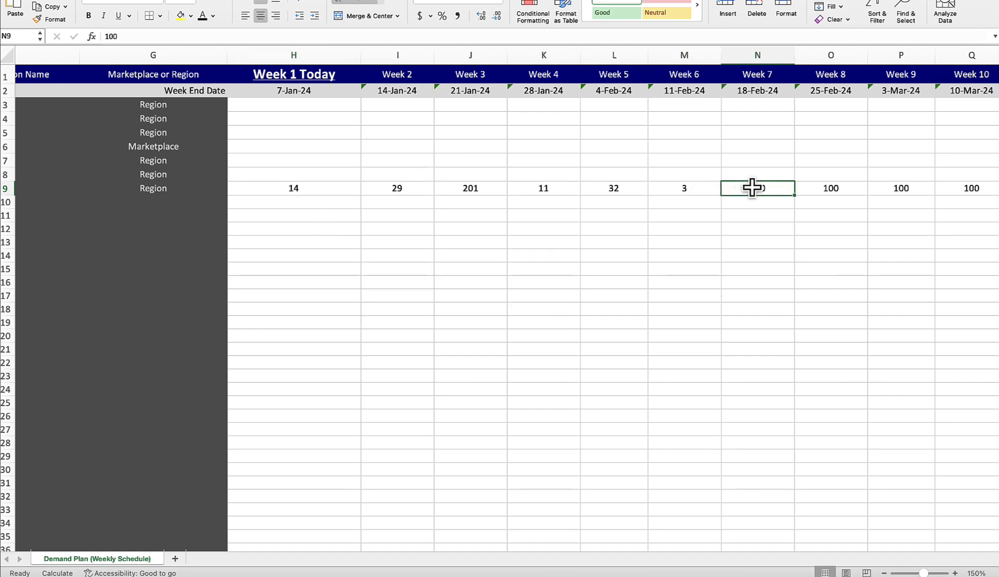
pyautogui.hscroll(-3)
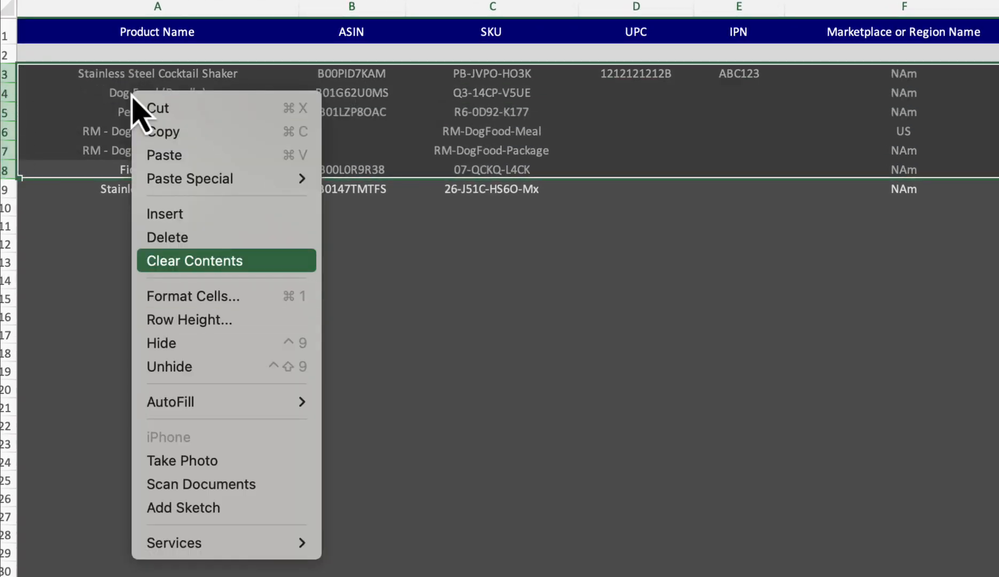
pyautogui.click(194, 261)
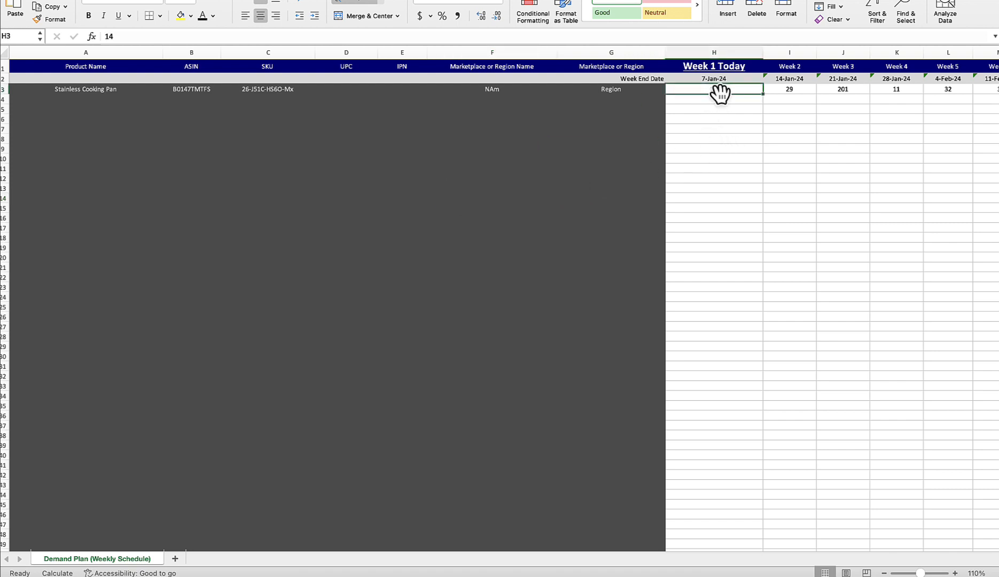
pyautogui.write('14')
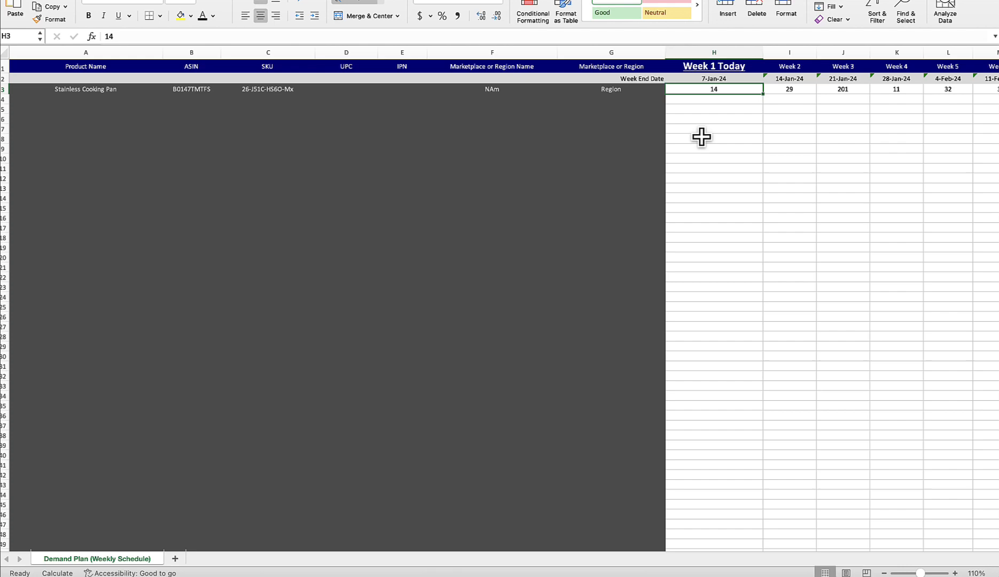
pyautogui.moveTo(178, 104)
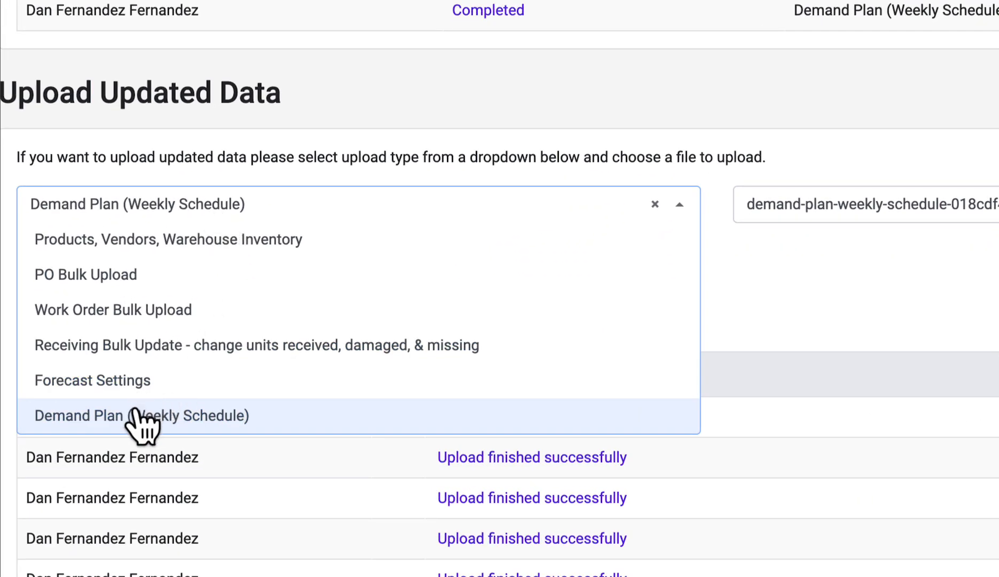
# Step: Upload the demand plan file as Demand Plan (Weekly Schedule) type
pyautogui.click(140, 415)
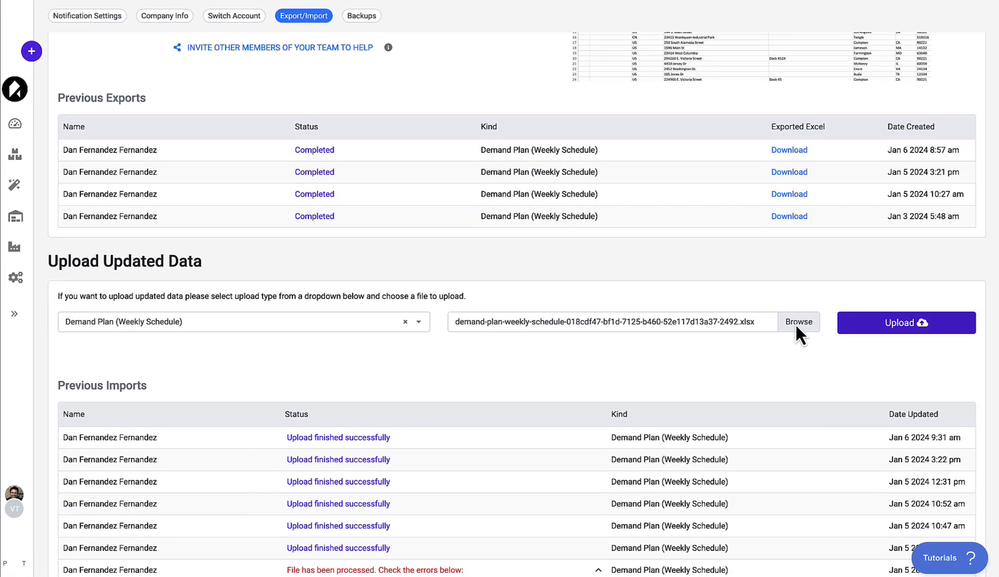
pyautogui.click(905, 323)
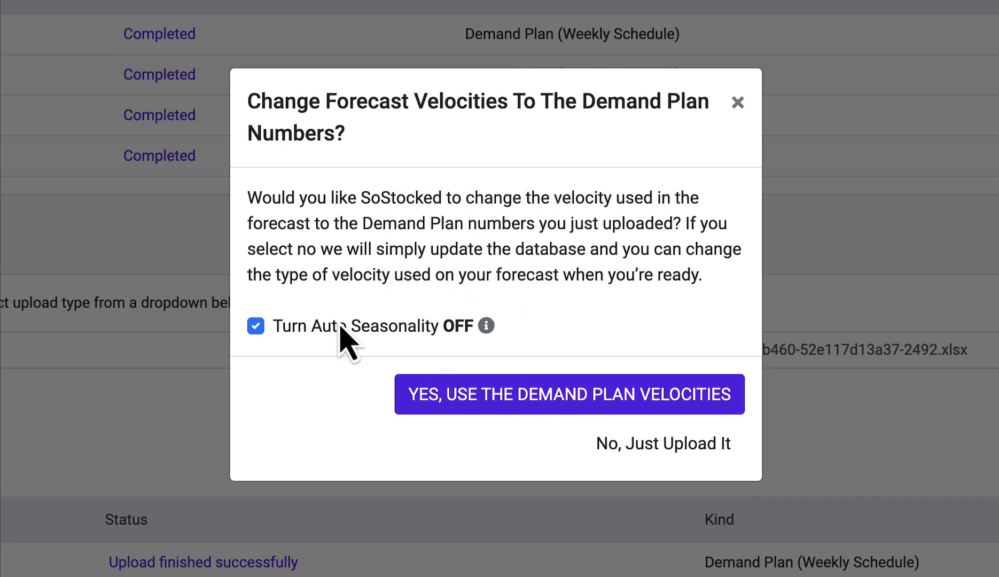
pyautogui.moveTo(402, 354)
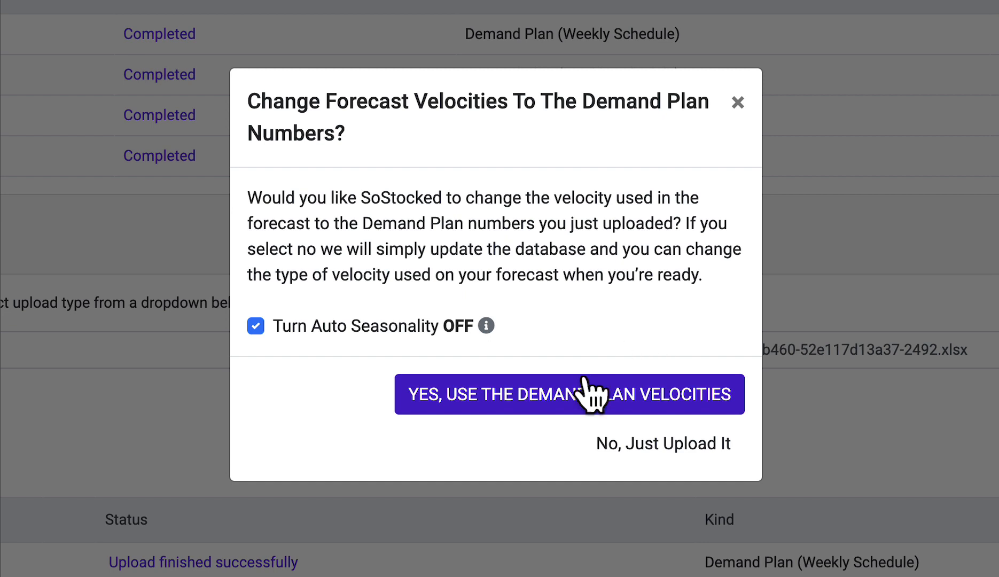
pyautogui.moveTo(587, 427)
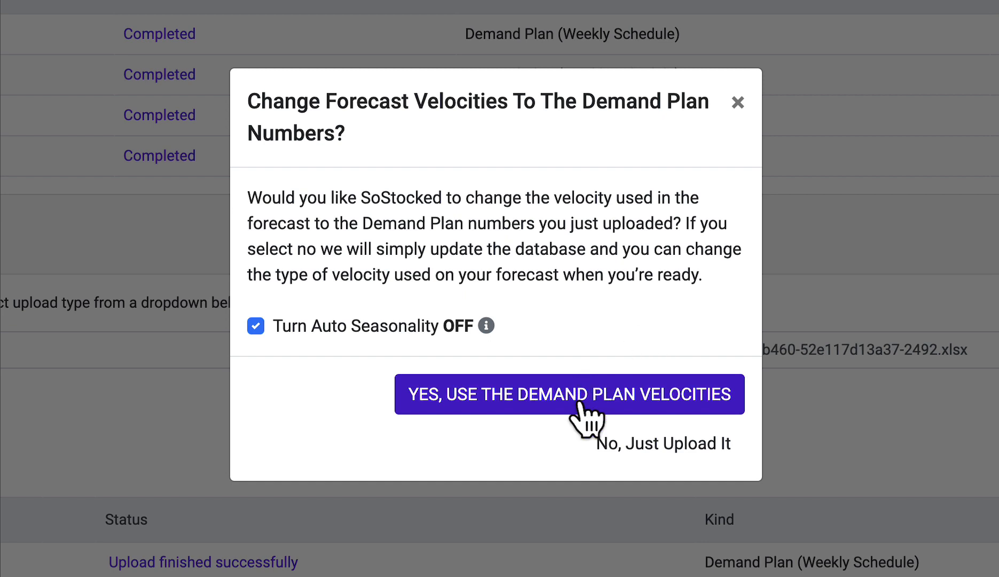
# Step: Leave Turn Auto Seasonality OFF checked in the Change Forecast Velocities prompt
pyautogui.click(255, 326)
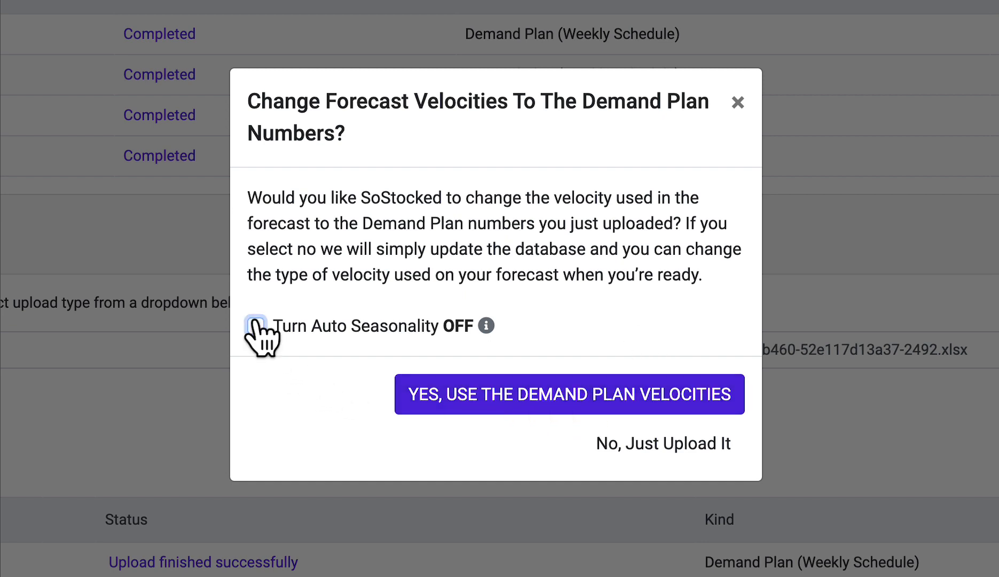
pyautogui.click(256, 325)
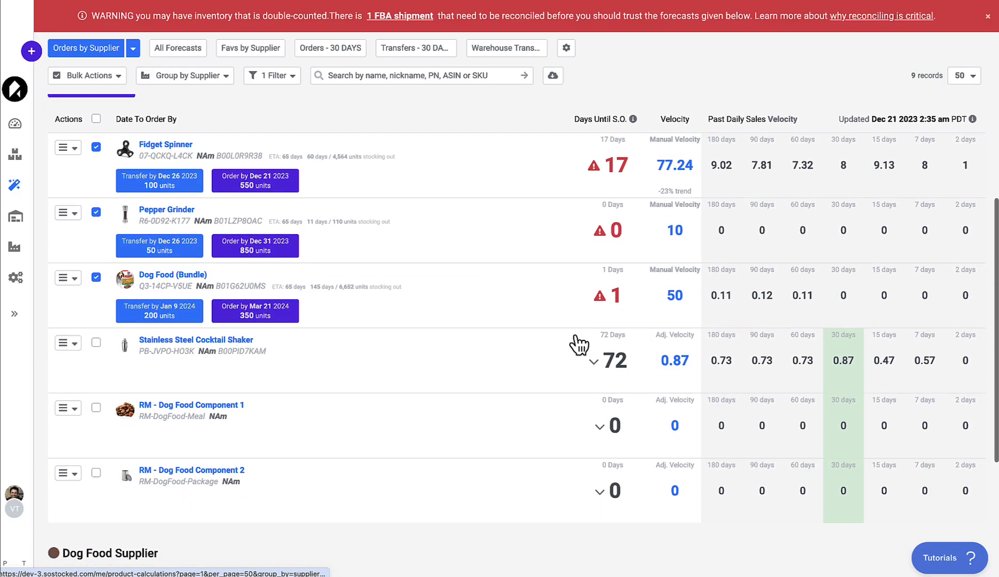
# Step: View a product's Calculate Average Velocity options, then return to the upload prompt
pyautogui.click(674, 165)
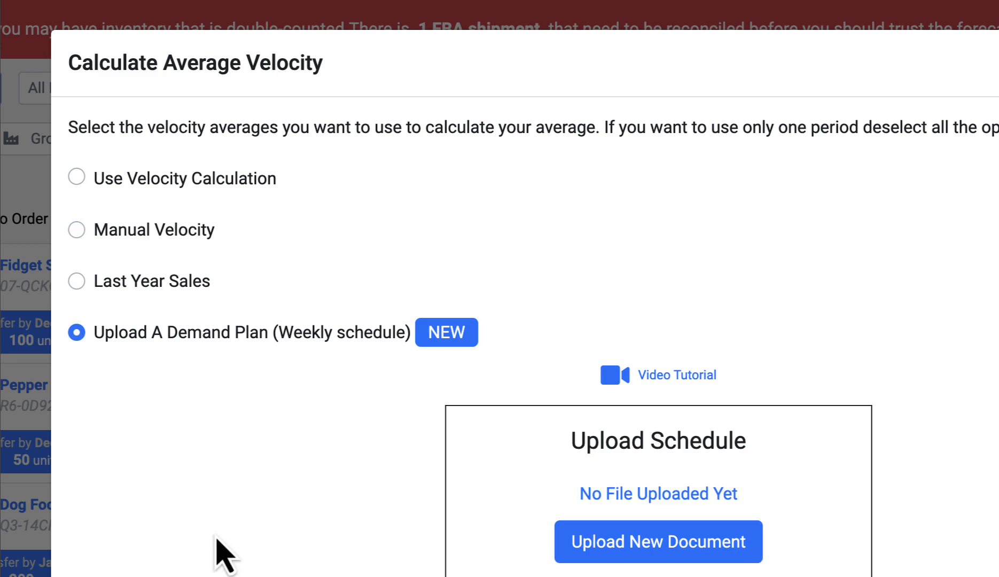
pyautogui.moveTo(530, 570)
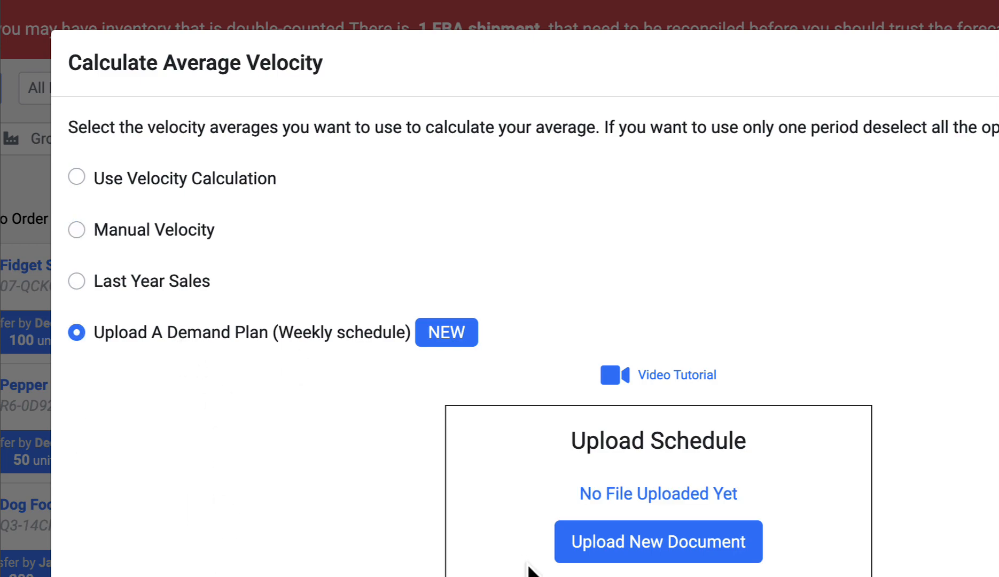
pyautogui.click(659, 542)
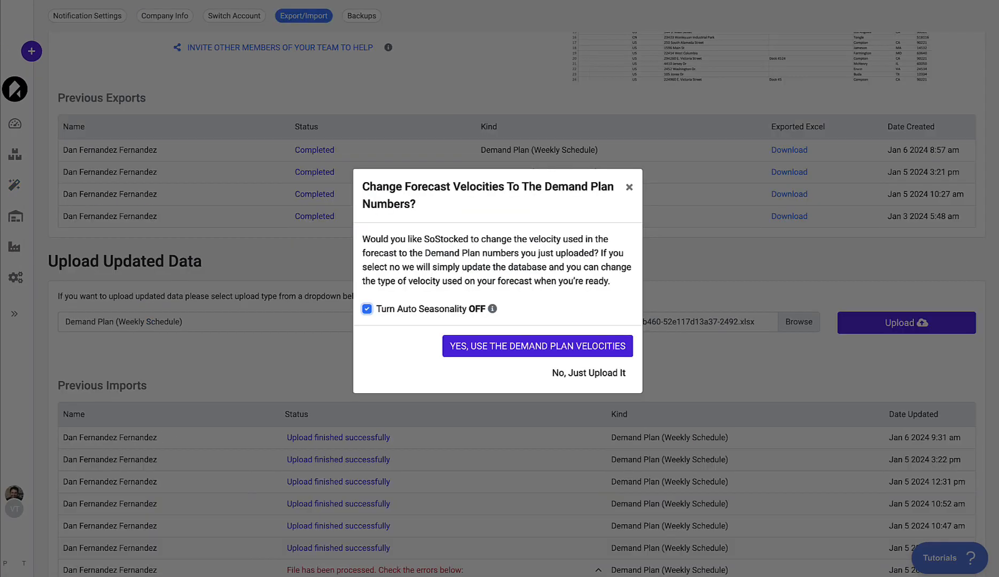
pyautogui.moveTo(593, 302)
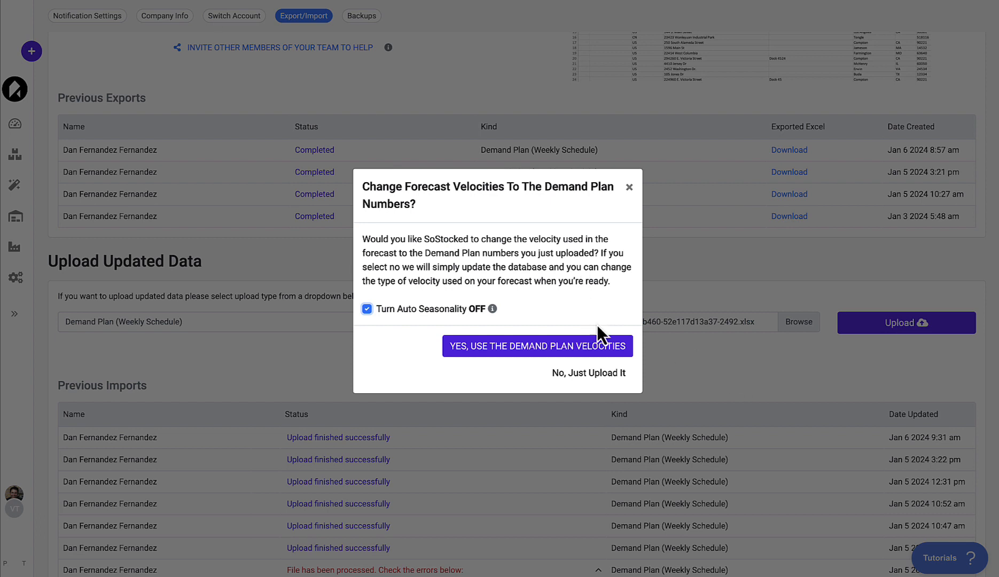
pyautogui.moveTo(583, 388)
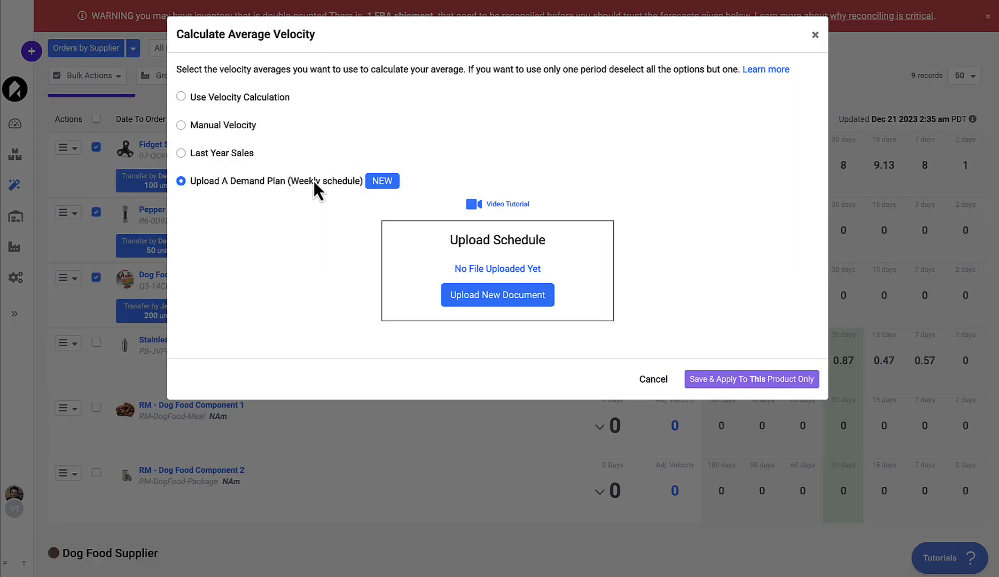
# Step: Set velocity source to Upload A Demand Plan (Weekly schedule) and save for this product only
pyautogui.click(181, 97)
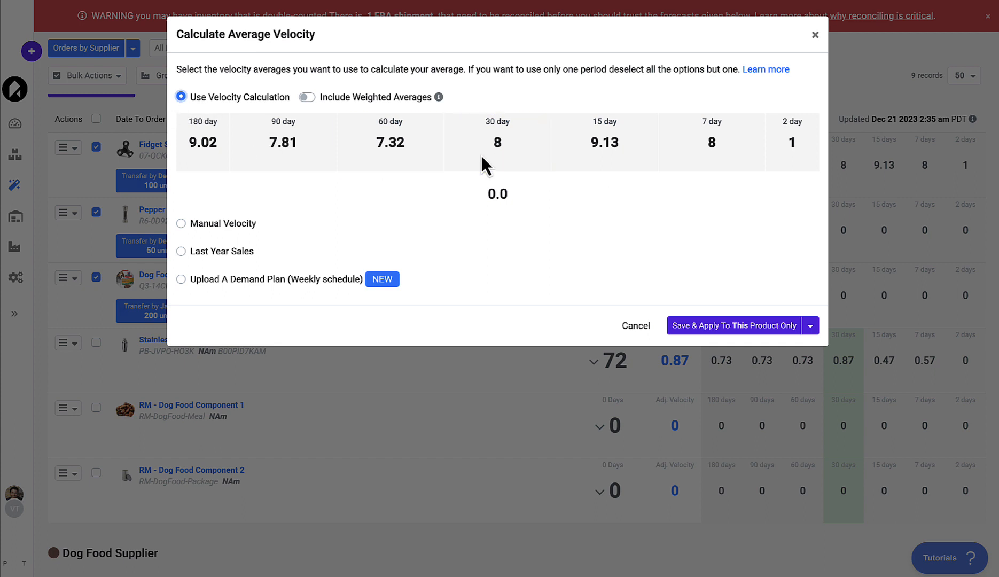
pyautogui.click(180, 278)
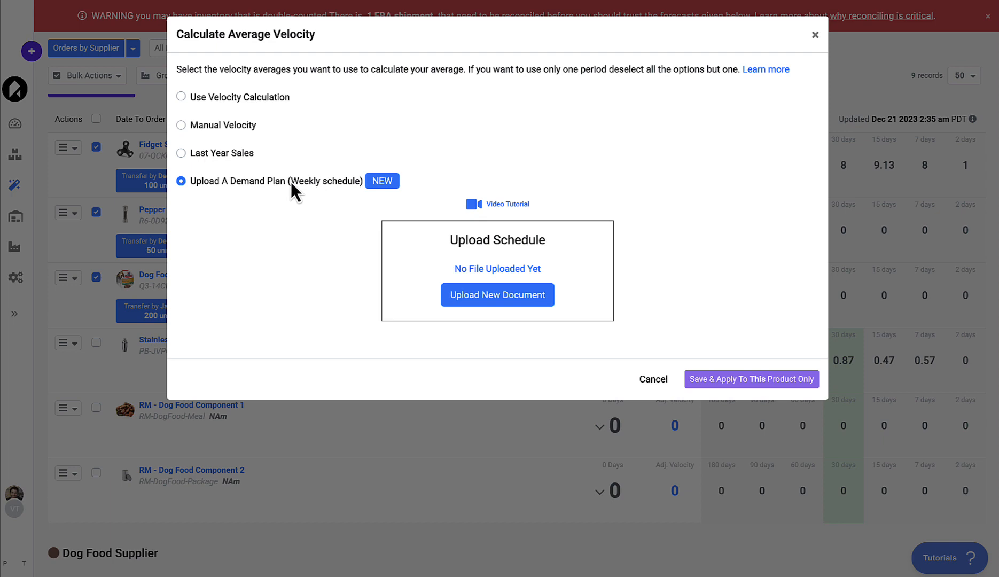
pyautogui.moveTo(758, 381)
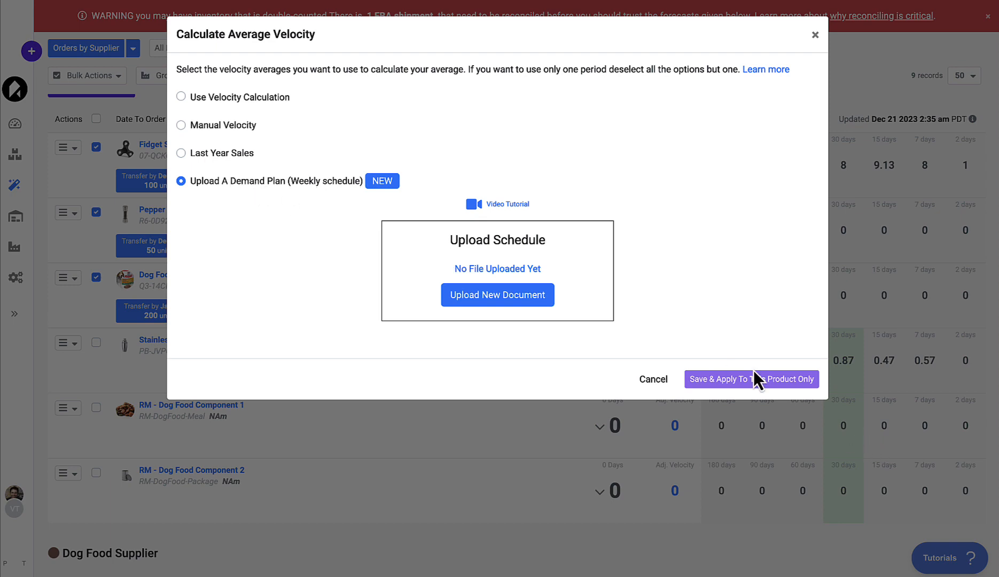
pyautogui.moveTo(734, 391)
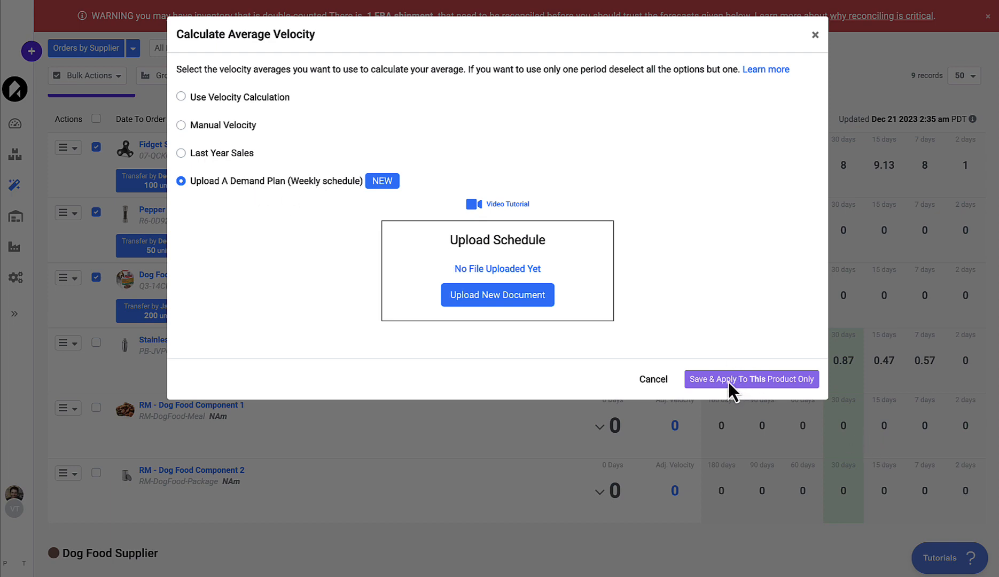
pyautogui.click(751, 380)
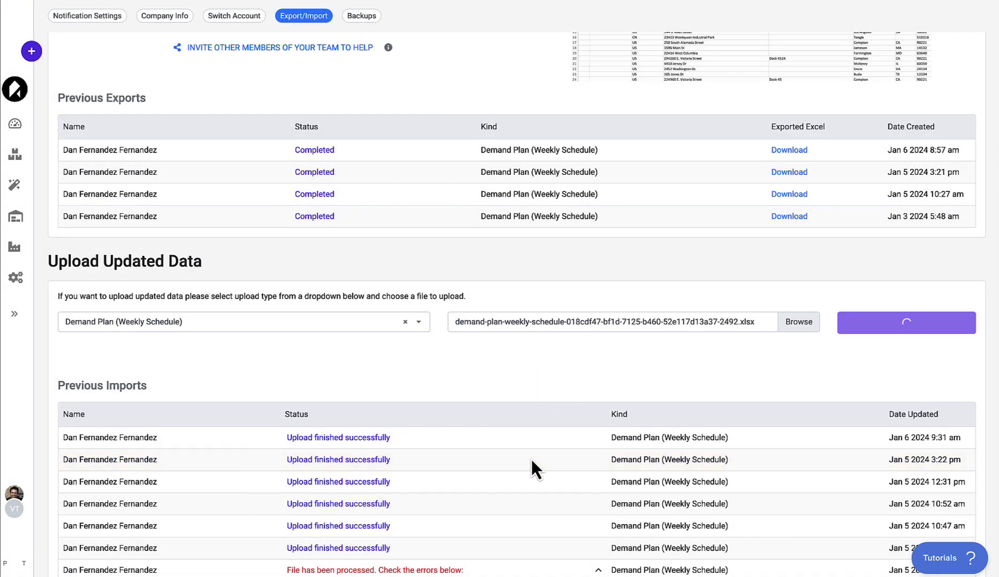
# Step: Confirm Yes, Use The Demand Plan Velocities so the import processes and forecasts recalculate
pyautogui.click(904, 323)
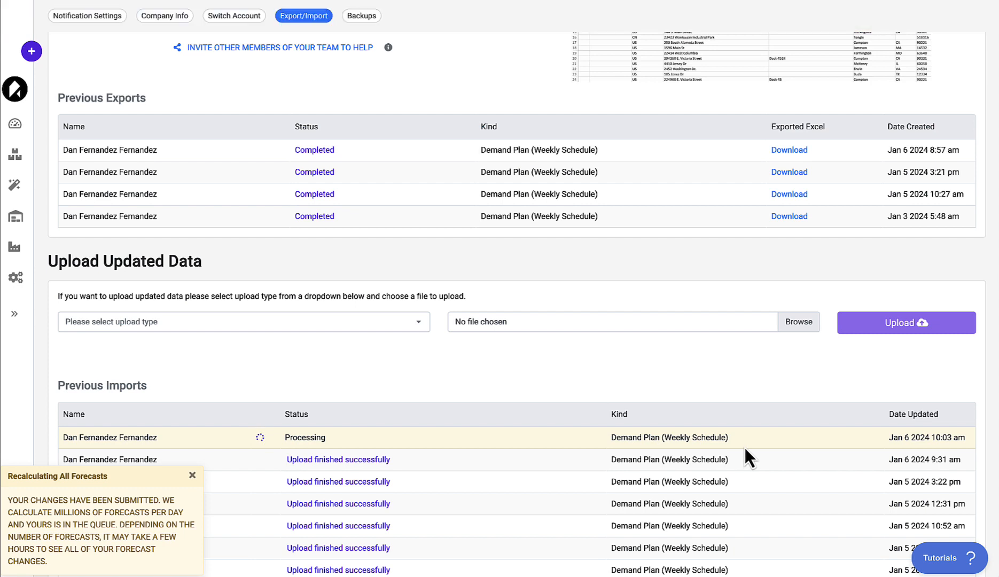
pyautogui.click(191, 475)
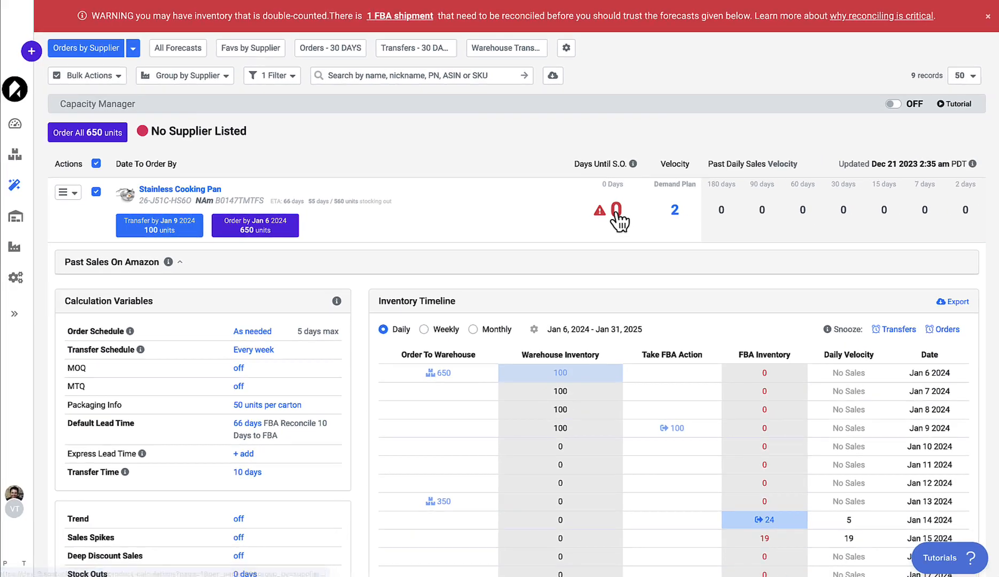
# Step: Scroll through the Stainless Cooking Pan inventory timeline showing 2/day demand-plan velocity
pyautogui.scroll(-3)
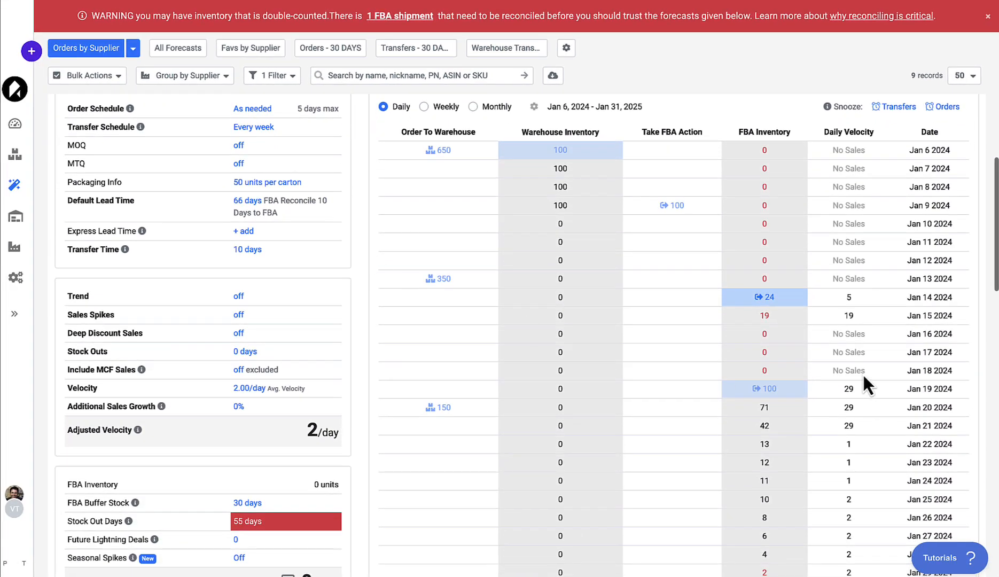
pyautogui.scroll(-3)
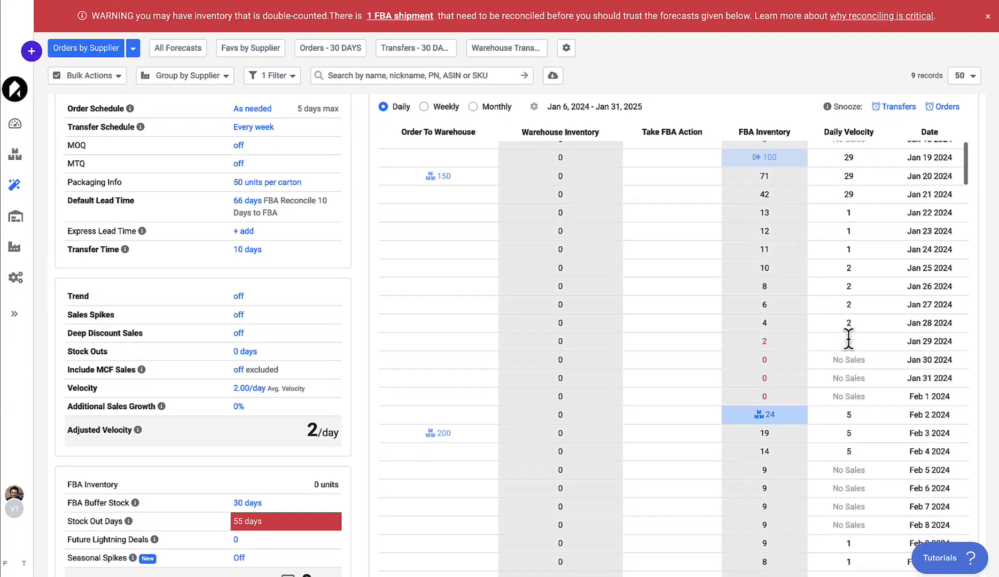
pyautogui.scroll(-3)
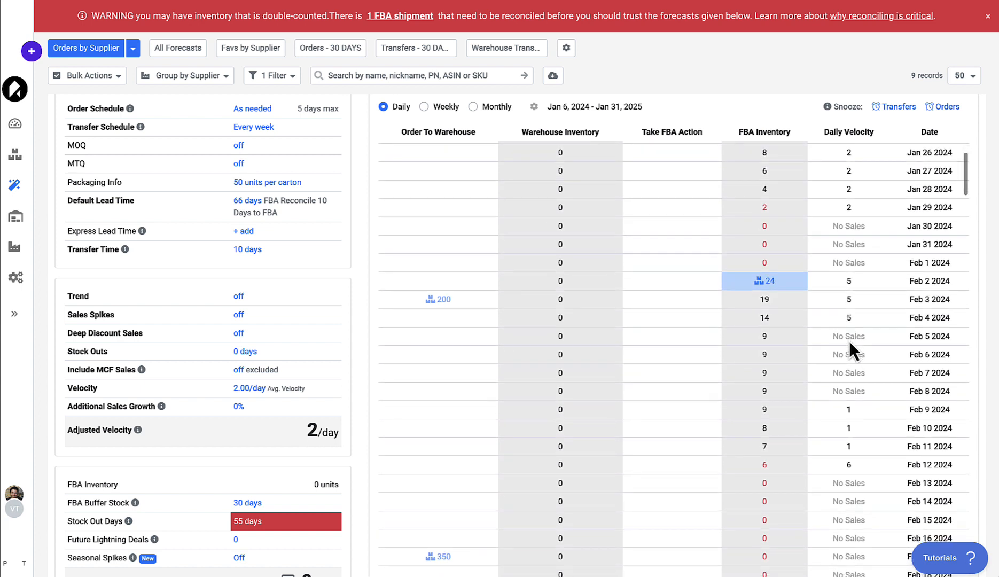
pyautogui.moveTo(851, 341)
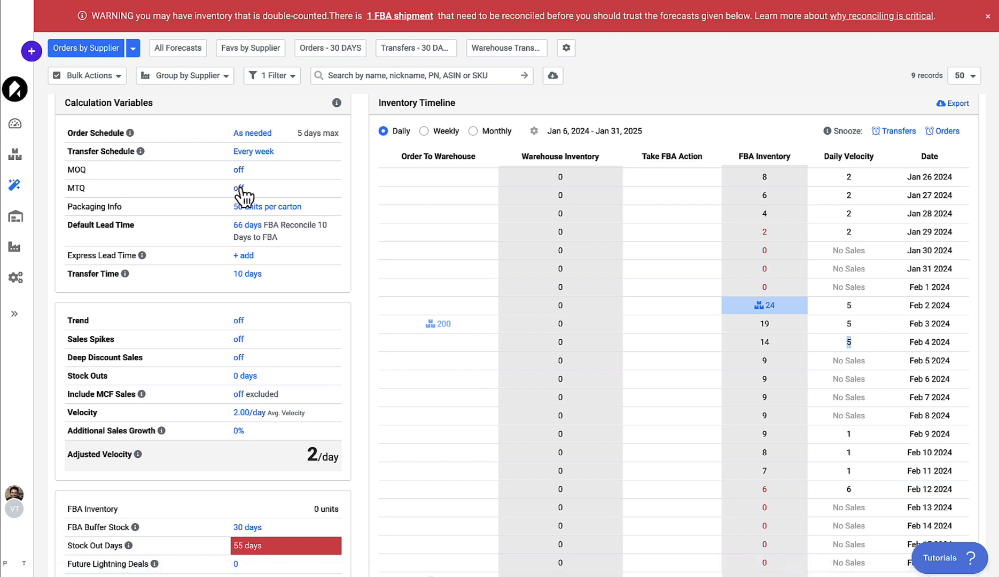
pyautogui.moveTo(239, 434)
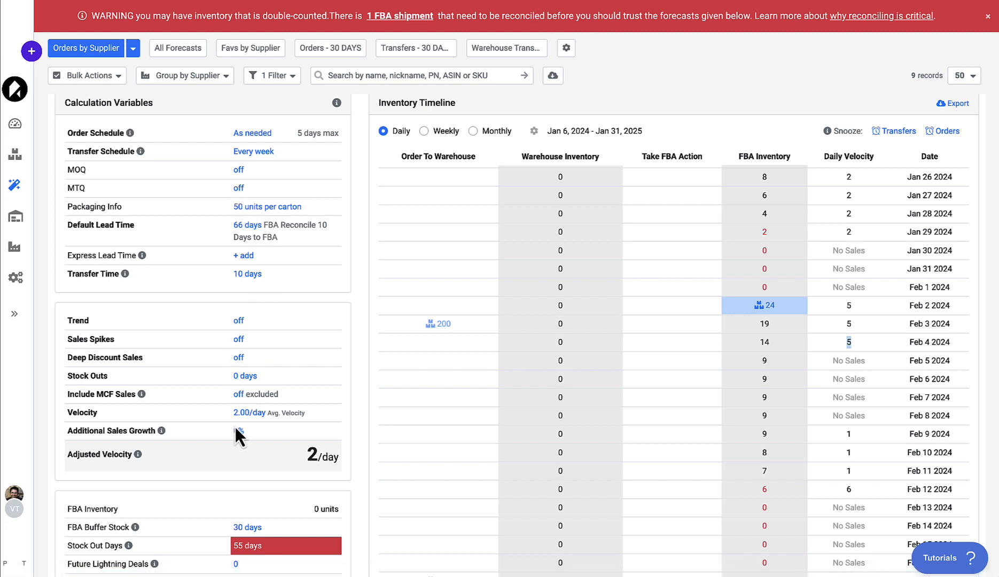